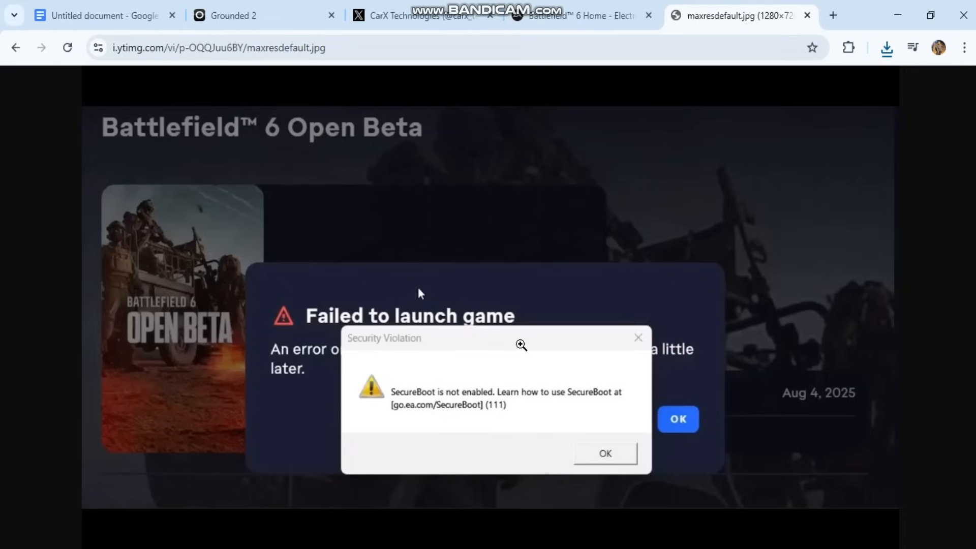
- Review the Battlefield 6 EA web page before returning to the guide
click(573, 16)
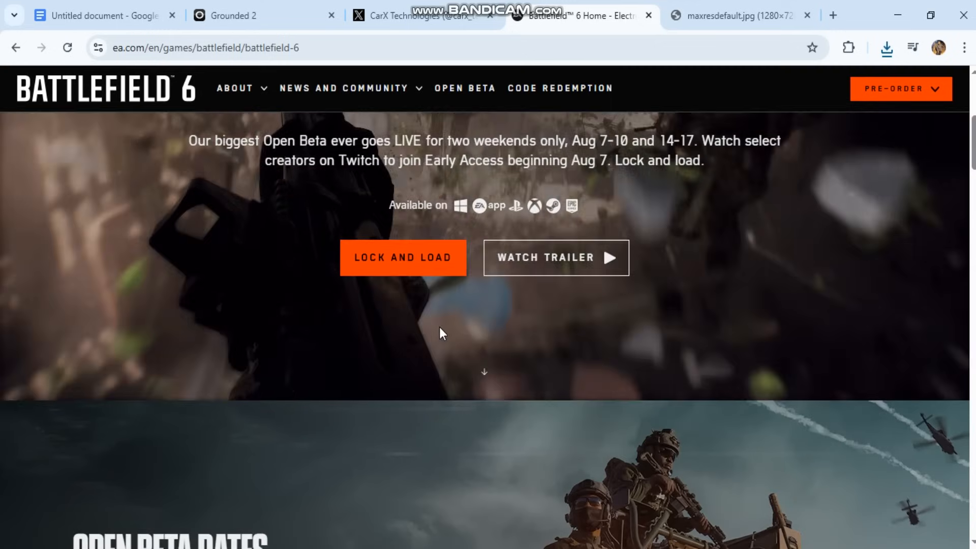
scroll(down, 3)
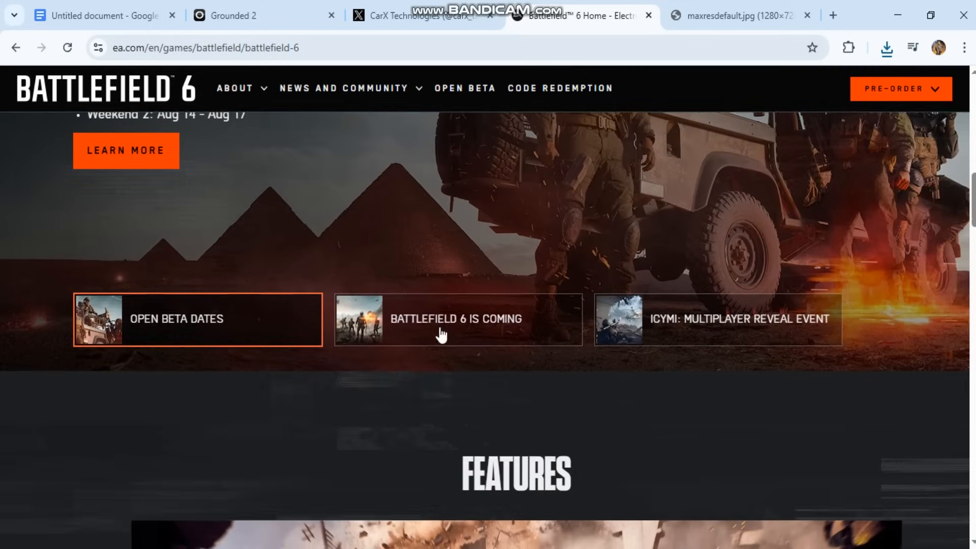
scroll(down, 3)
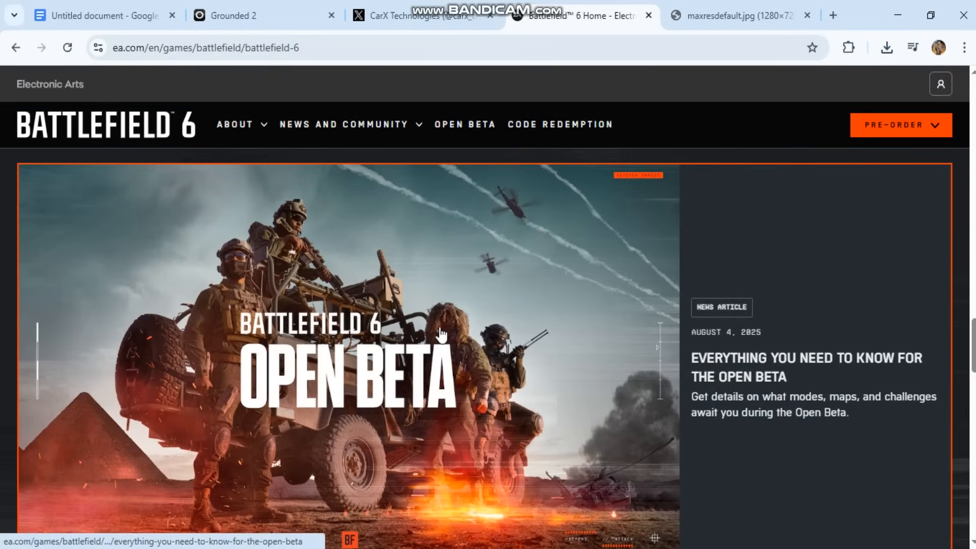
mouse_move(314, 291)
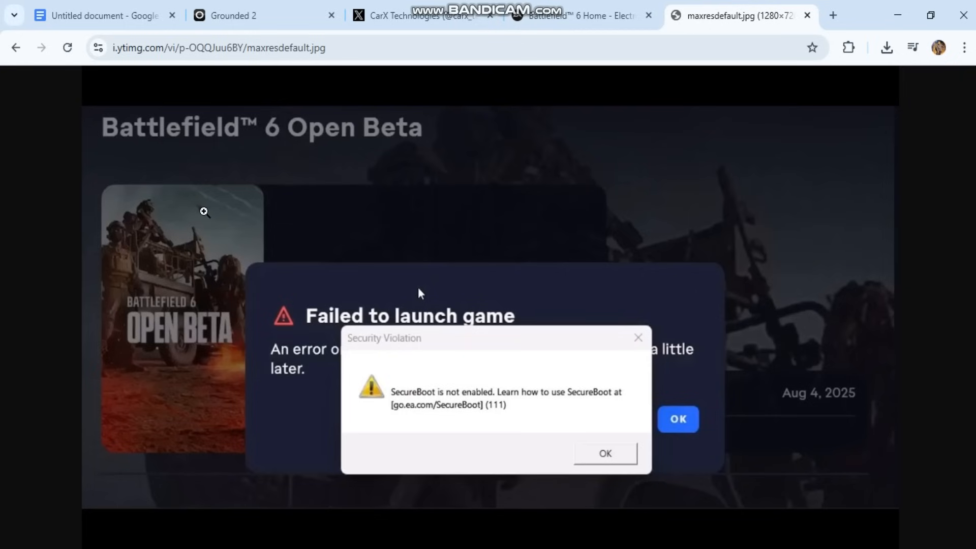
- Scroll the SecureBoot fix guide to Step 1 and highlight the 'If it says Off' line
click(102, 14)
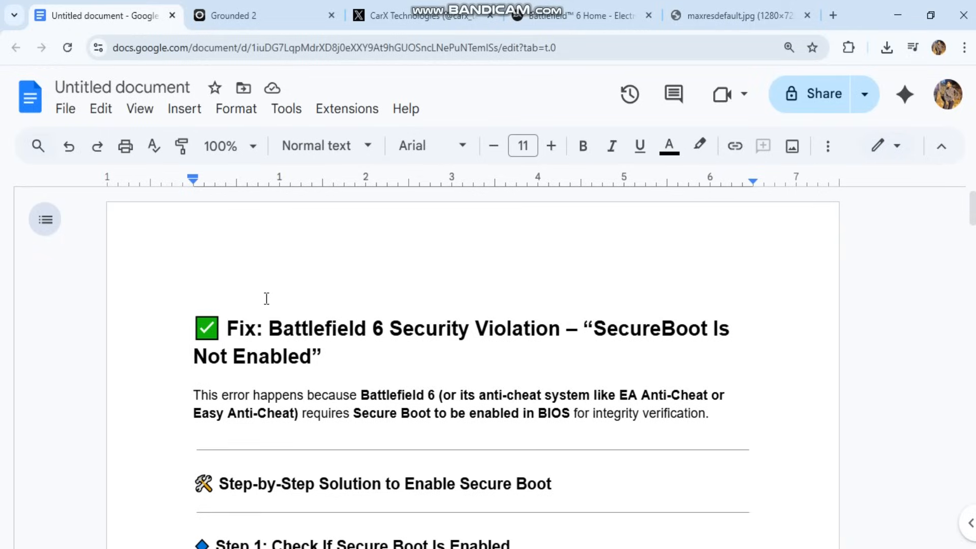
scroll(down, 3)
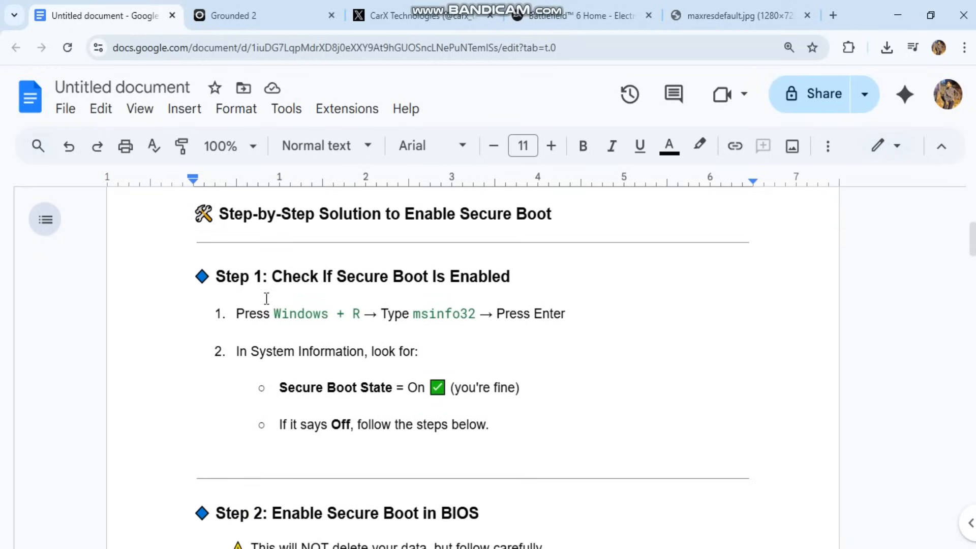
double_click(442, 313)
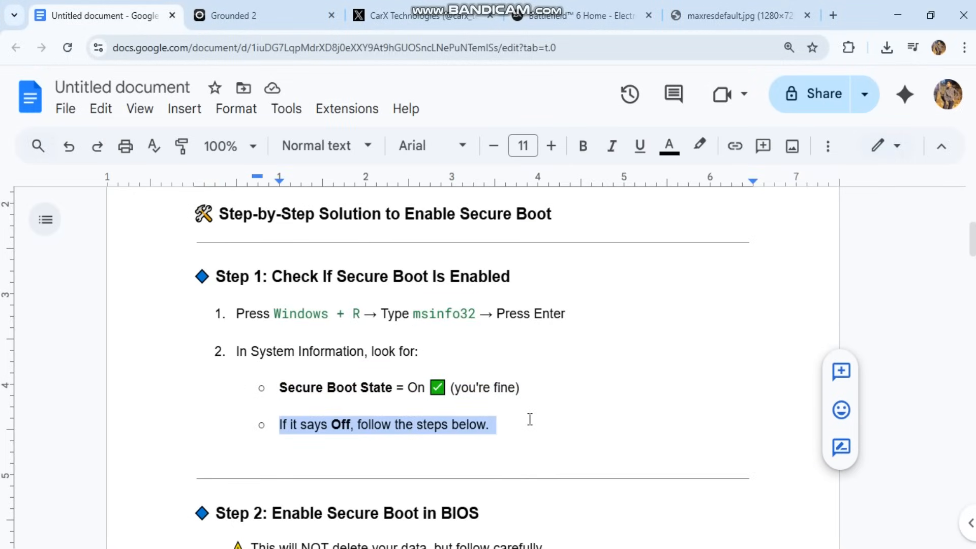
scroll(down, 3)
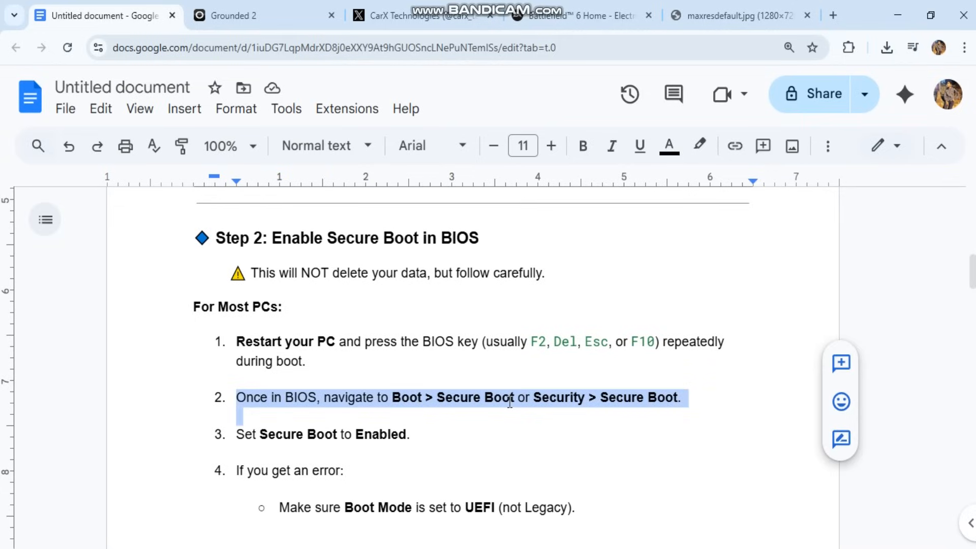
scroll(down, 3)
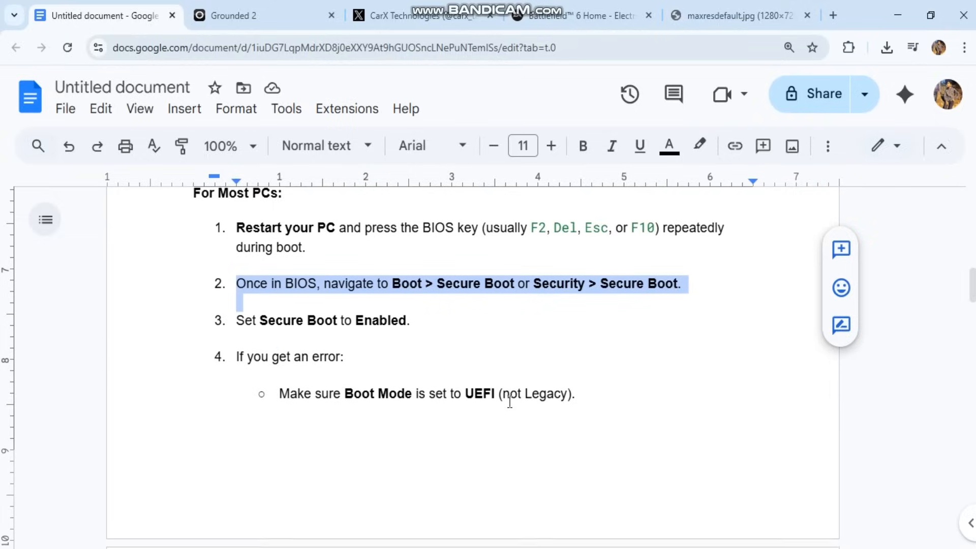
scroll(down, 3)
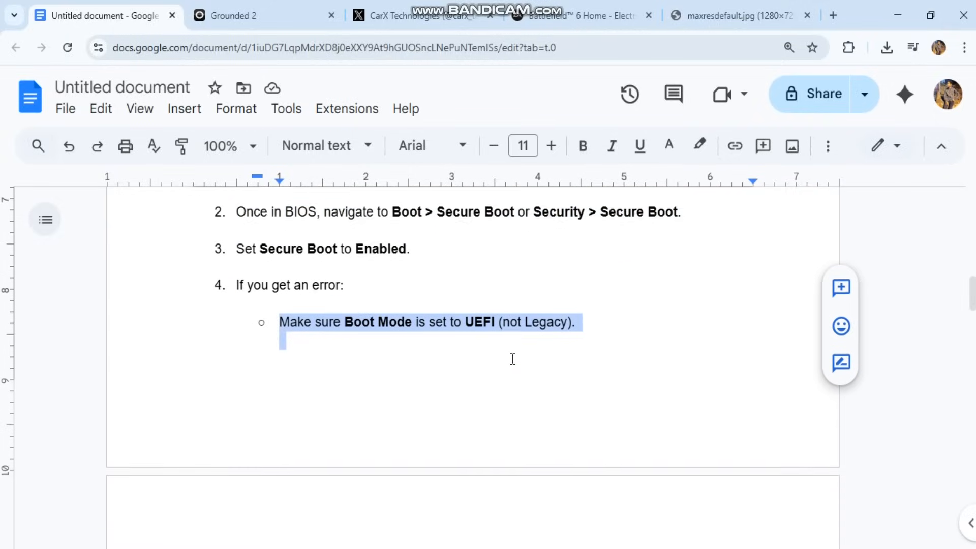
scroll(down, 3)
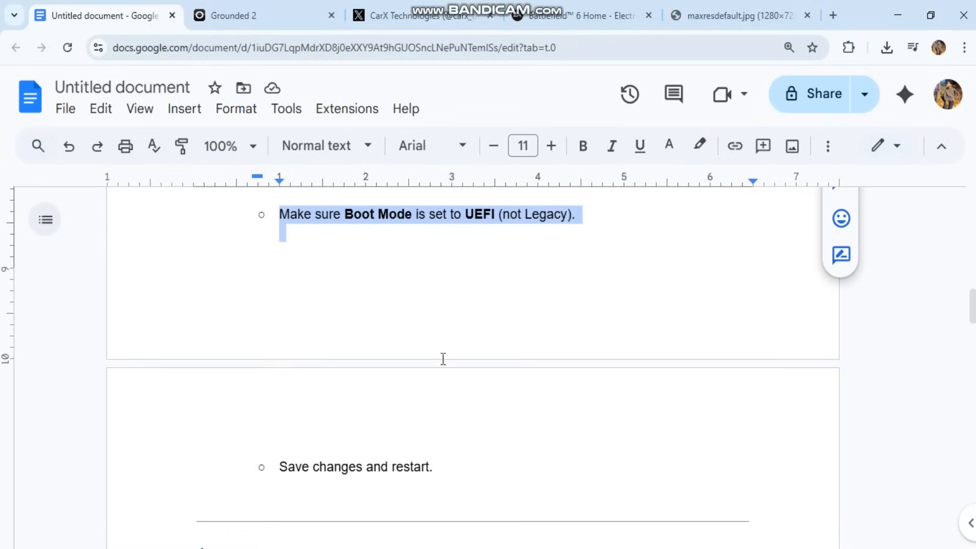
click(12, 541)
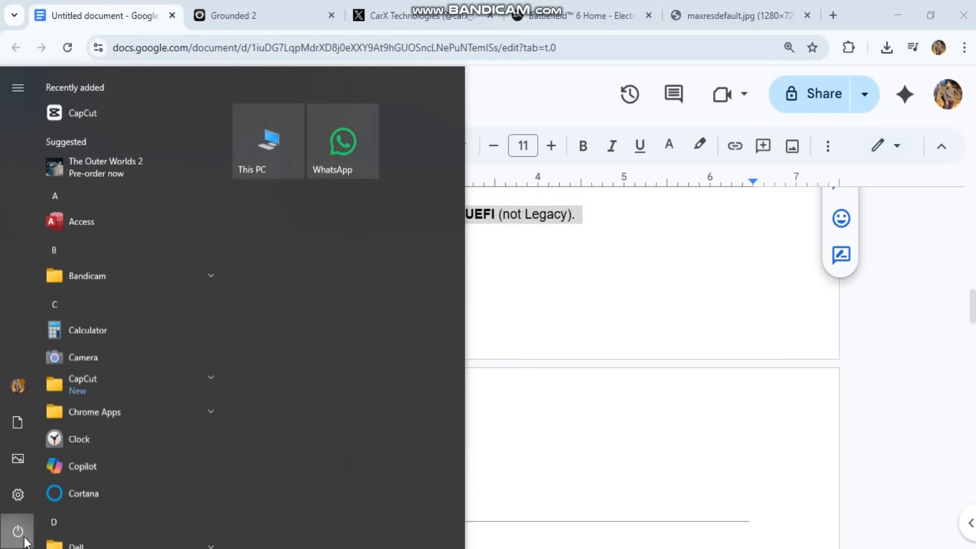
click(629, 366)
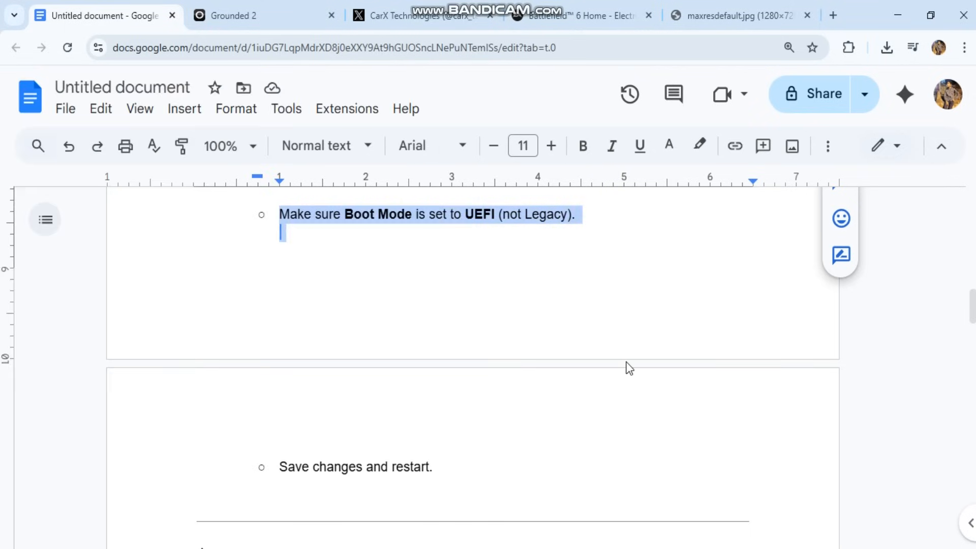
scroll(down, 3)
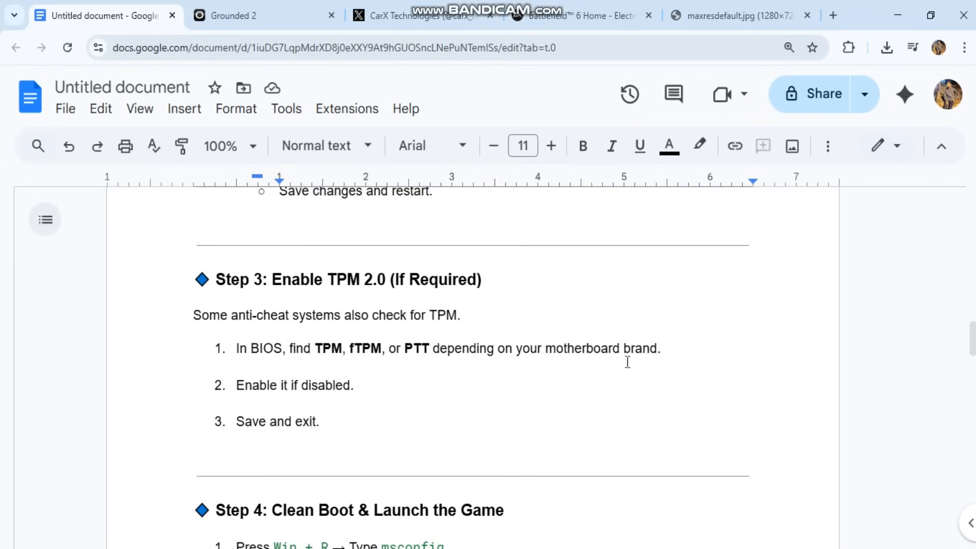
mouse_move(526, 485)
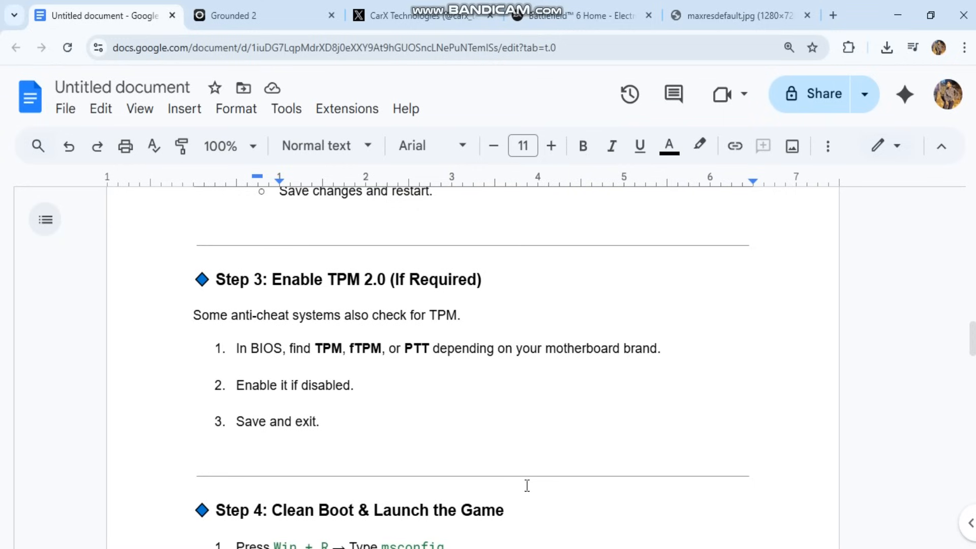
scroll(down, 3)
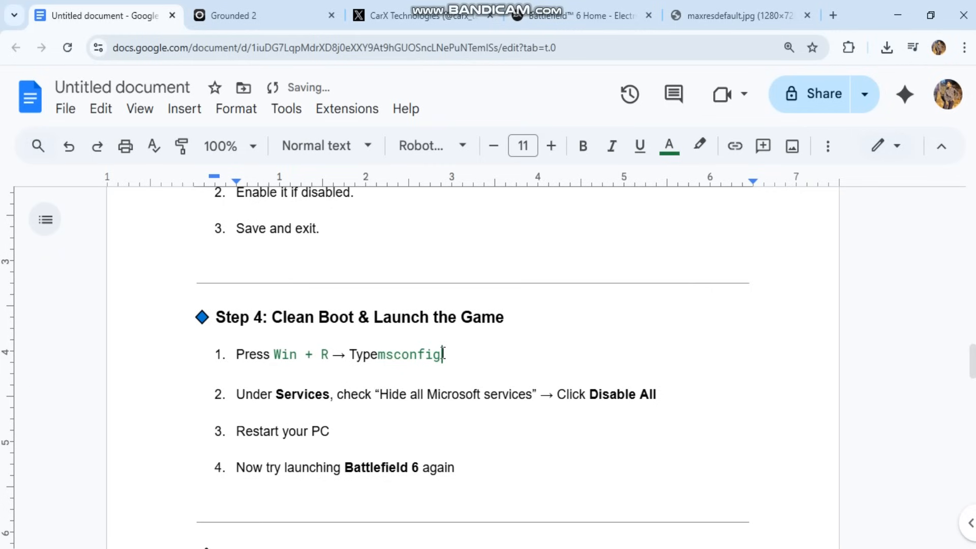
key(win+r)
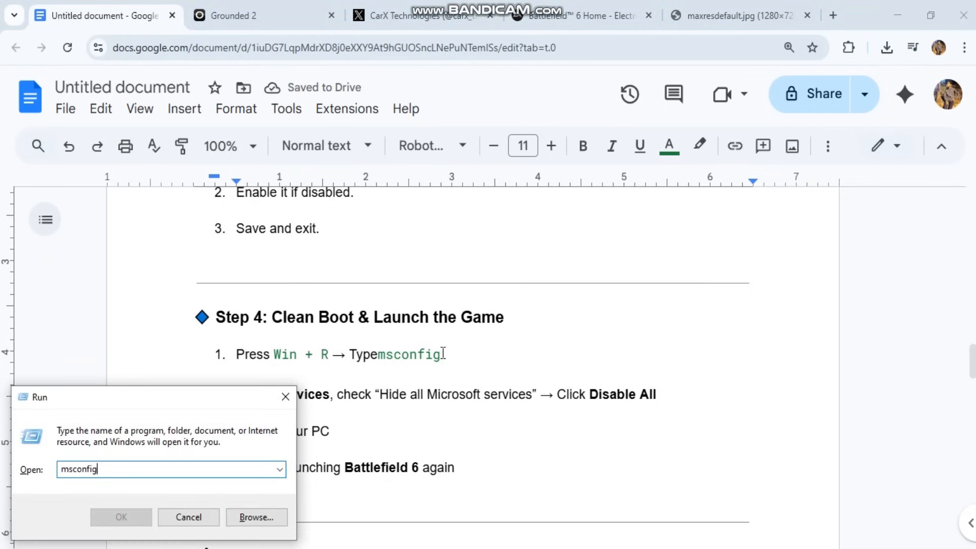
click(121, 516)
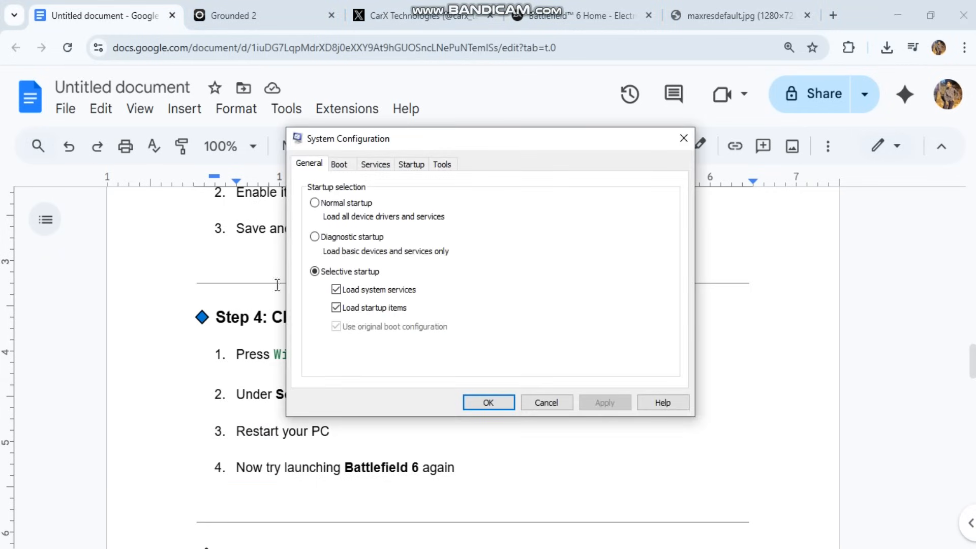
click(375, 164)
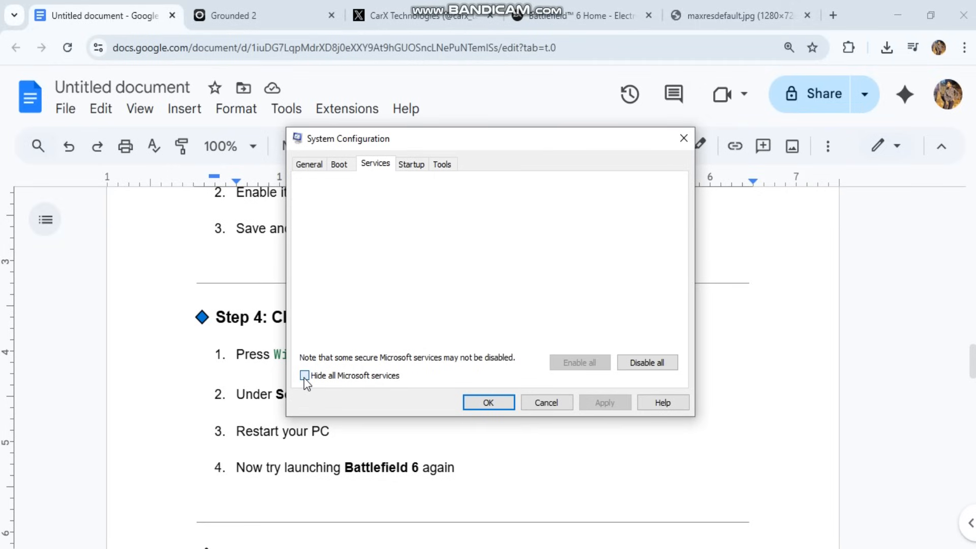
click(304, 375)
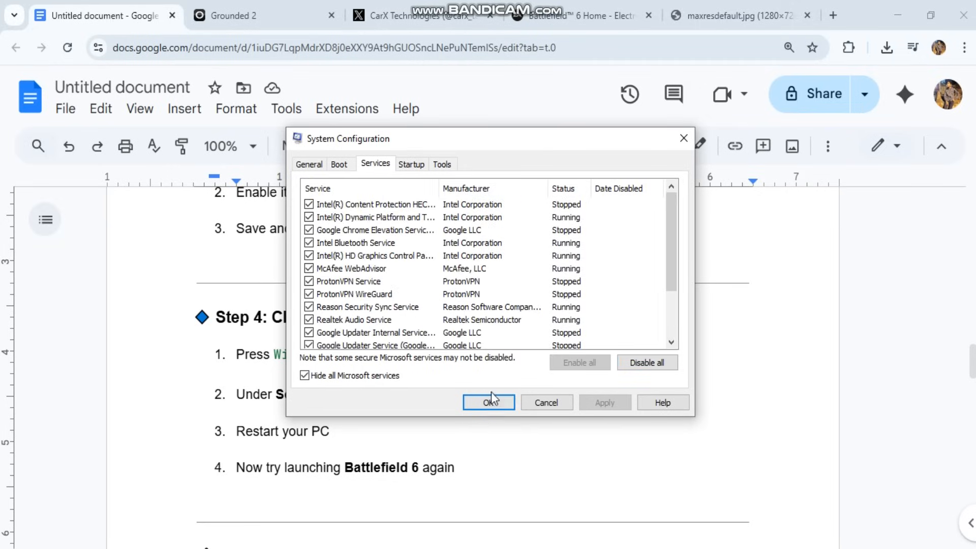
click(489, 402)
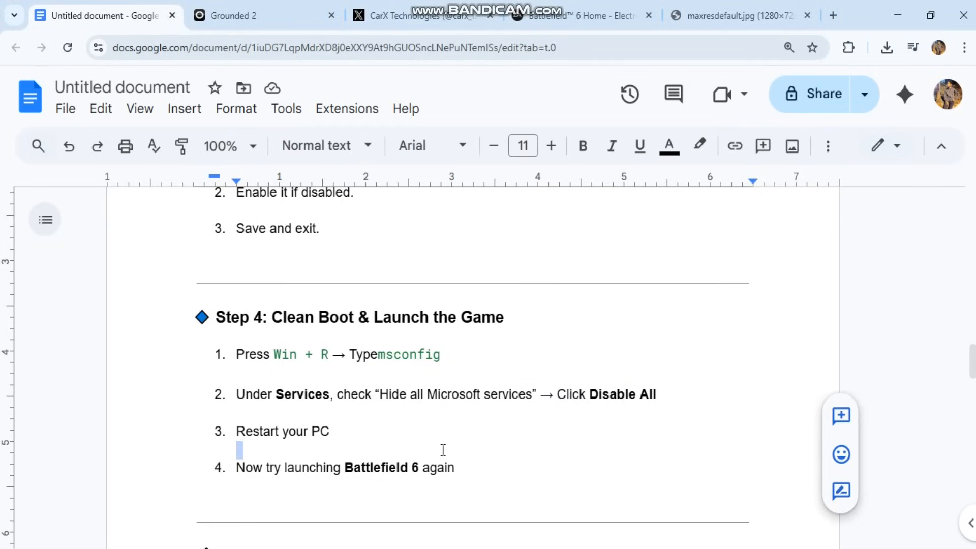
scroll(down, 3)
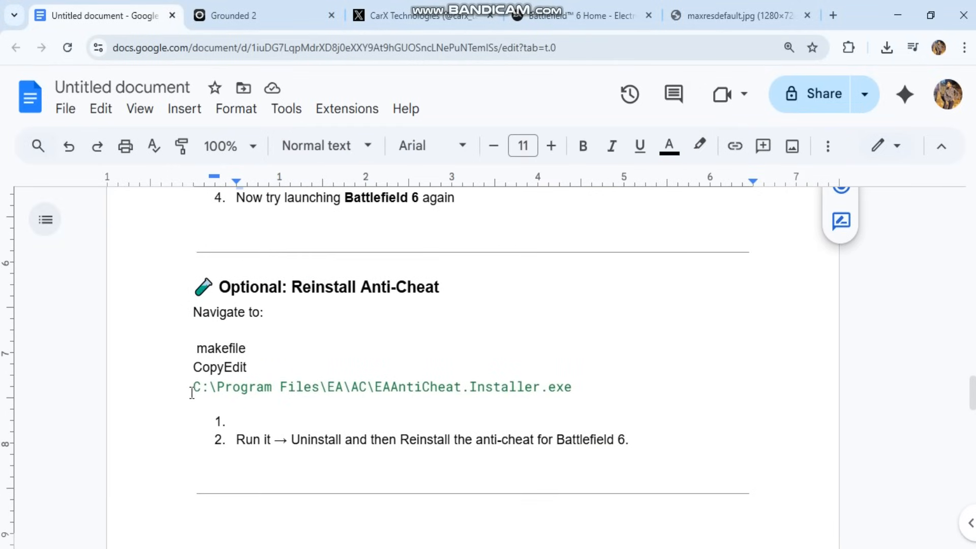
drag(193, 386, 570, 386)
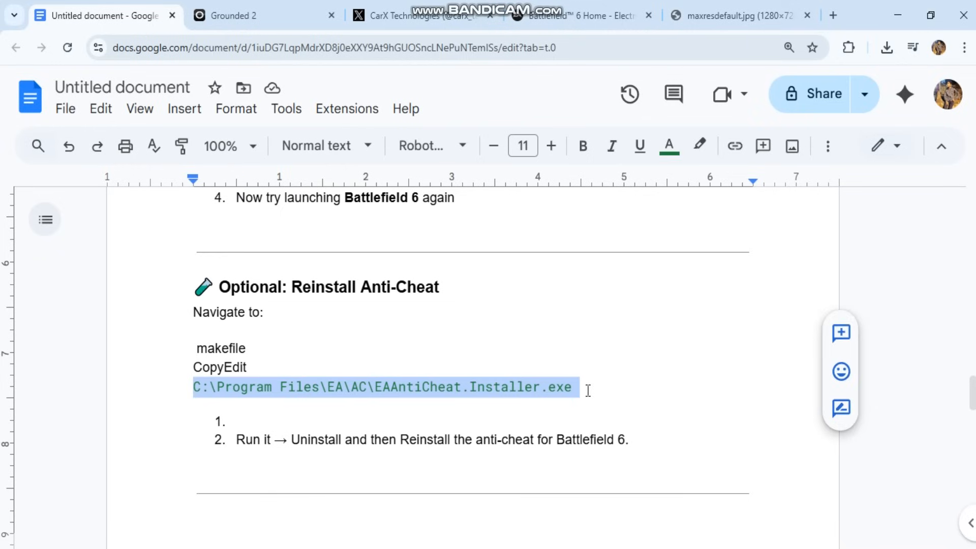
scroll(down, 3)
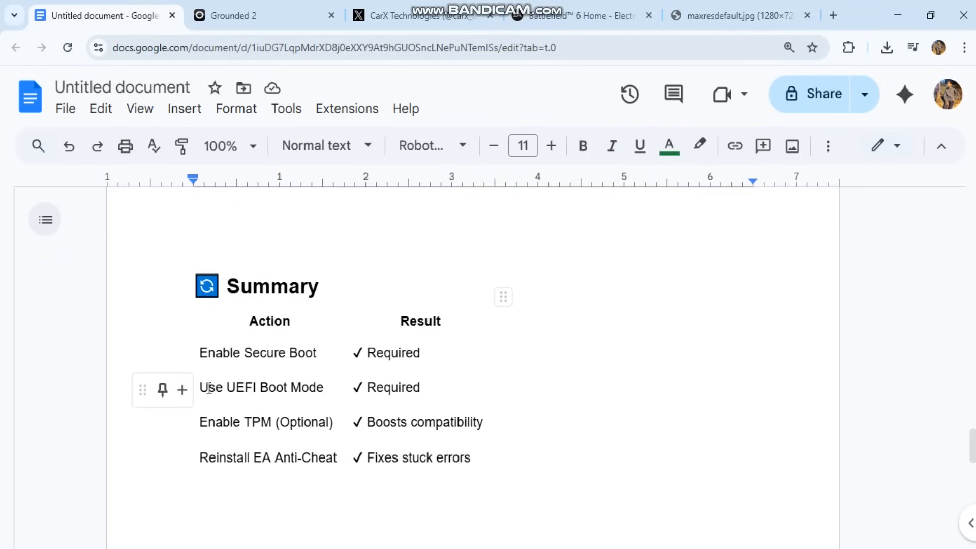
mouse_move(205, 422)
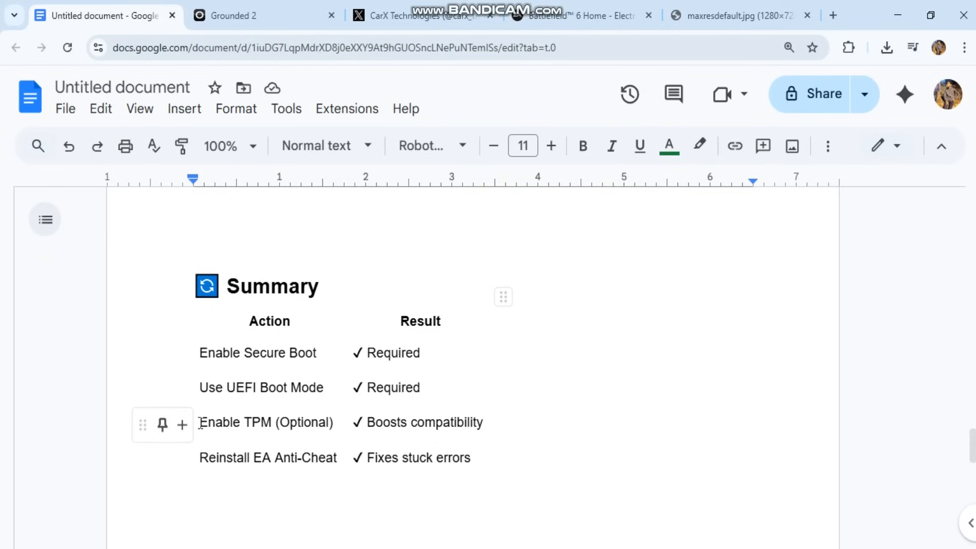
triple_click(264, 421)
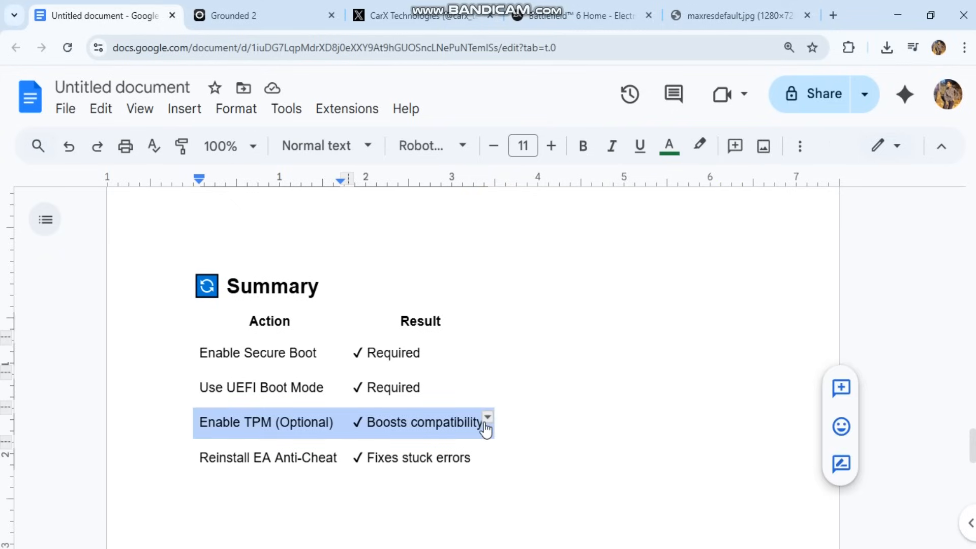